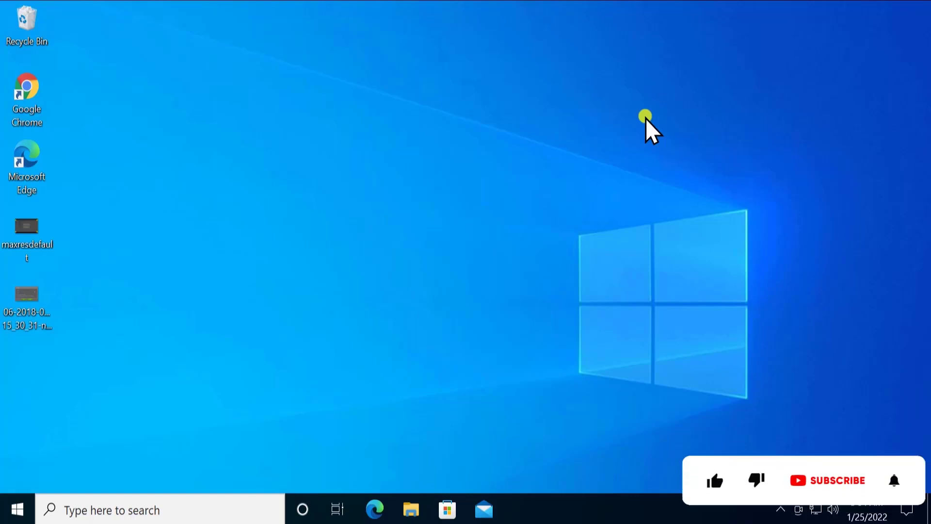
- Open Windows Settings from Start and go to the System Display page
{"action": "left_click", "coordinate": [716, 480]}
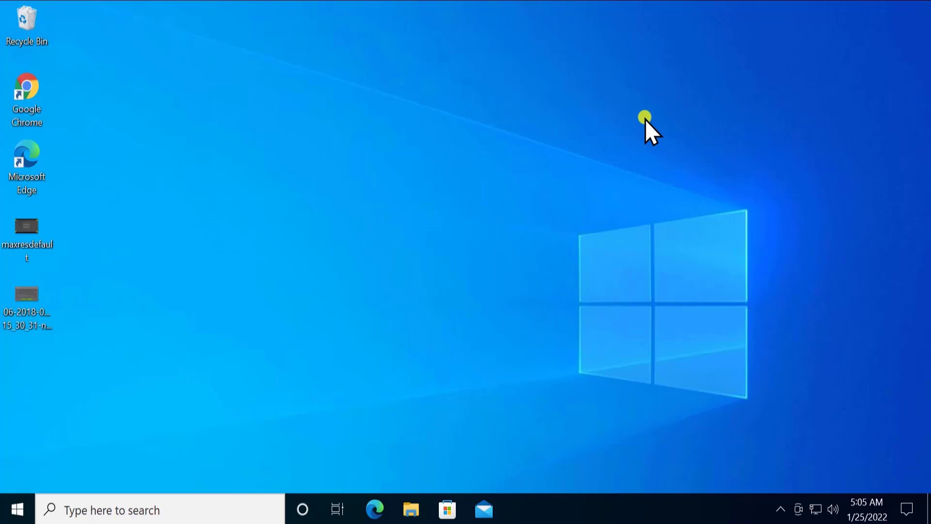
{"action": "mouse_move", "coordinate": [623, 127]}
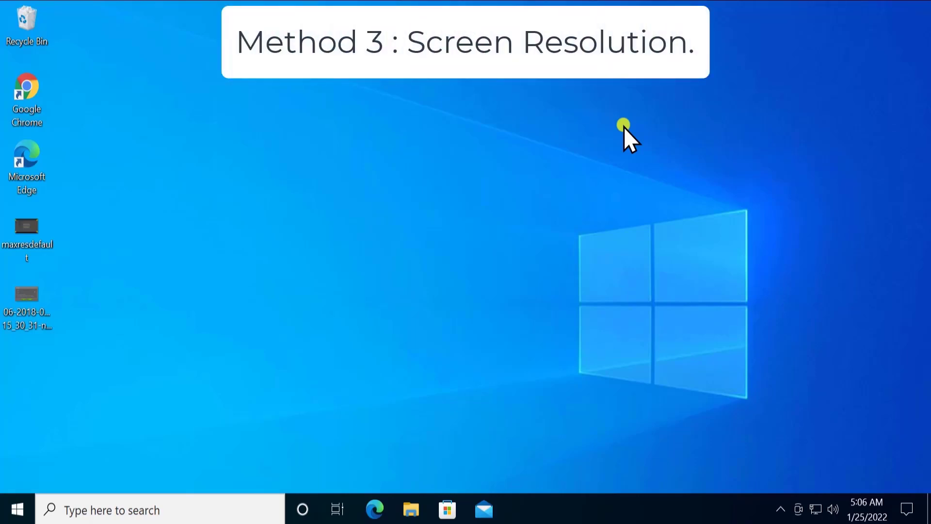
{"action": "mouse_move", "coordinate": [85, 402]}
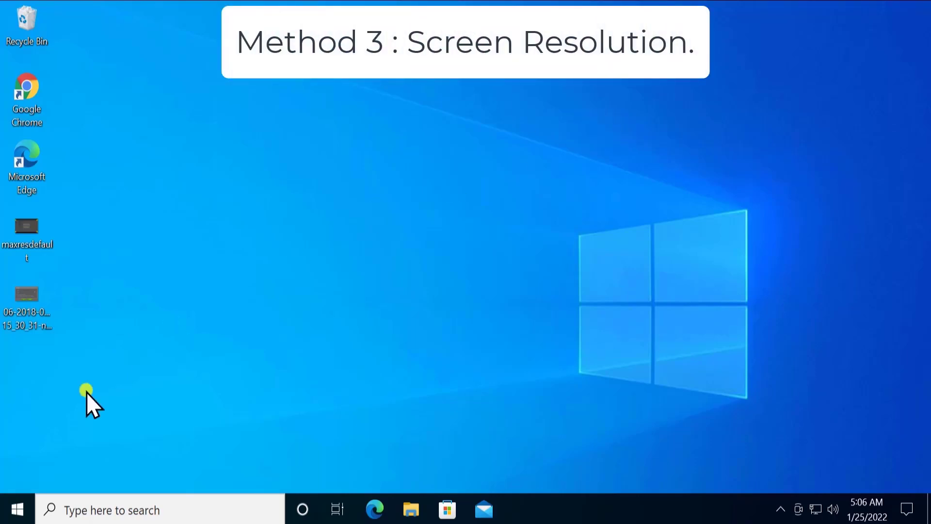
{"action": "left_click", "coordinate": [18, 505]}
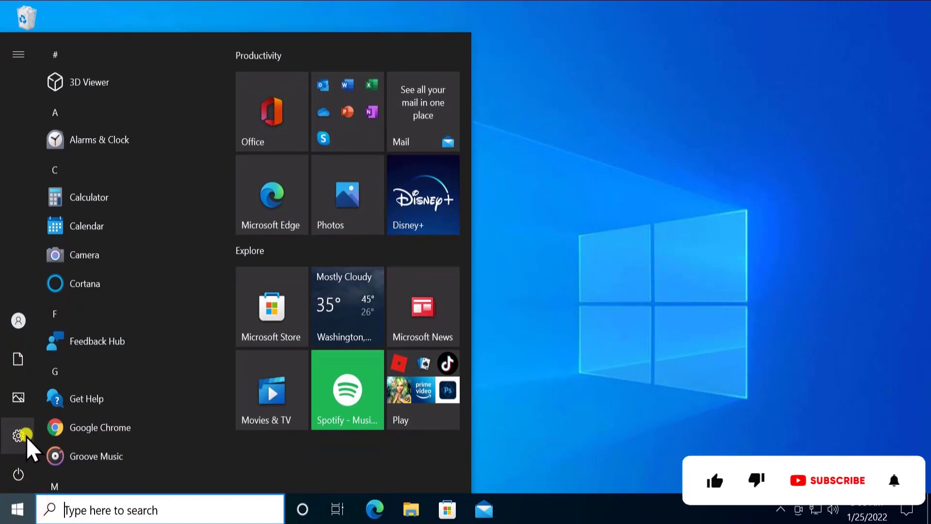
{"action": "left_click", "coordinate": [18, 433]}
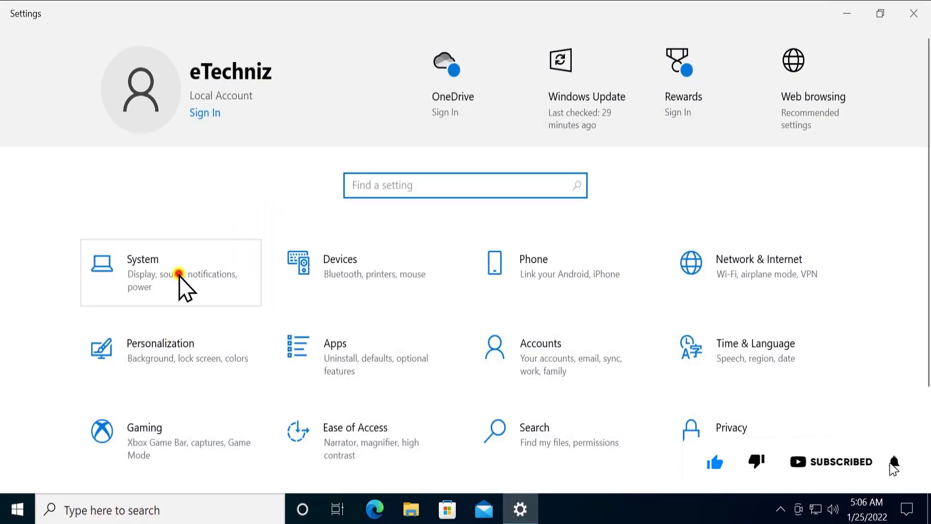
{"action": "left_click", "coordinate": [174, 273]}
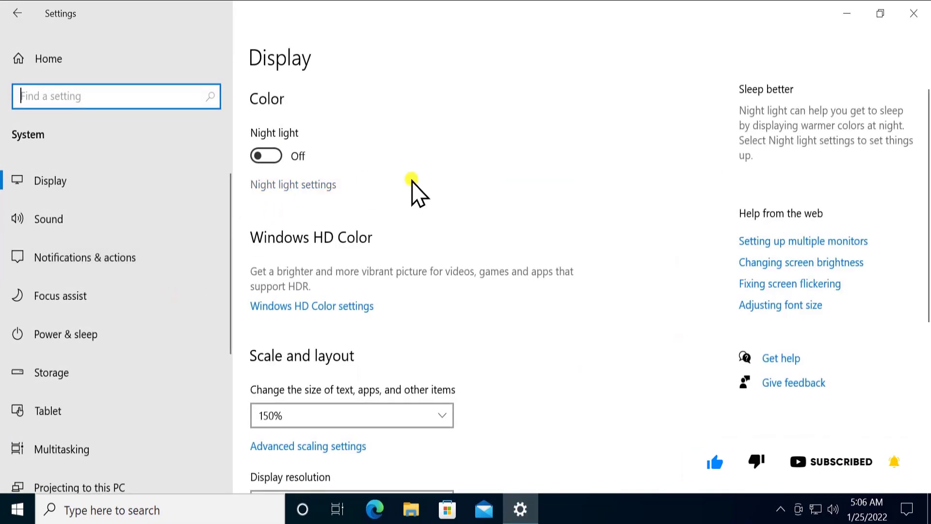
- In Display resolution, keep the resolution at 1920 × 985
{"action": "scroll", "scroll_direction": "down", "scroll_amount": 3}
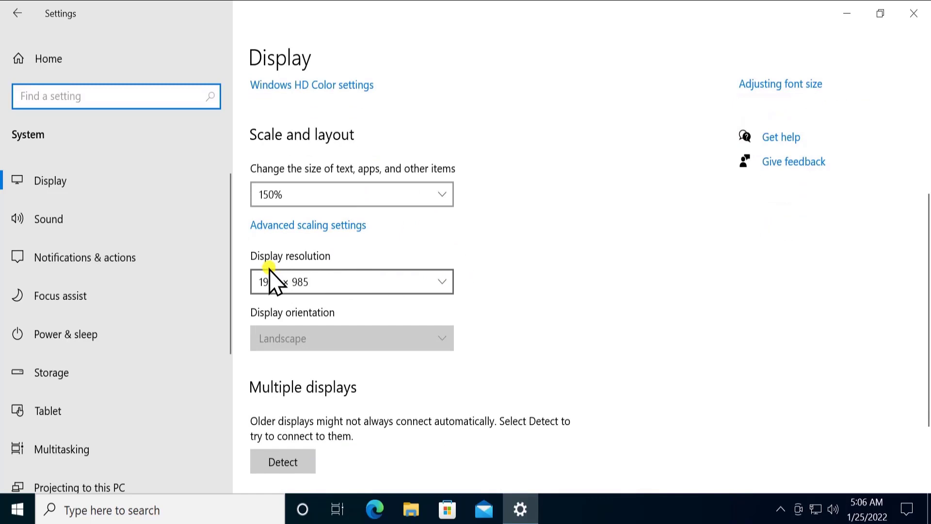
{"action": "left_click", "coordinate": [350, 282]}
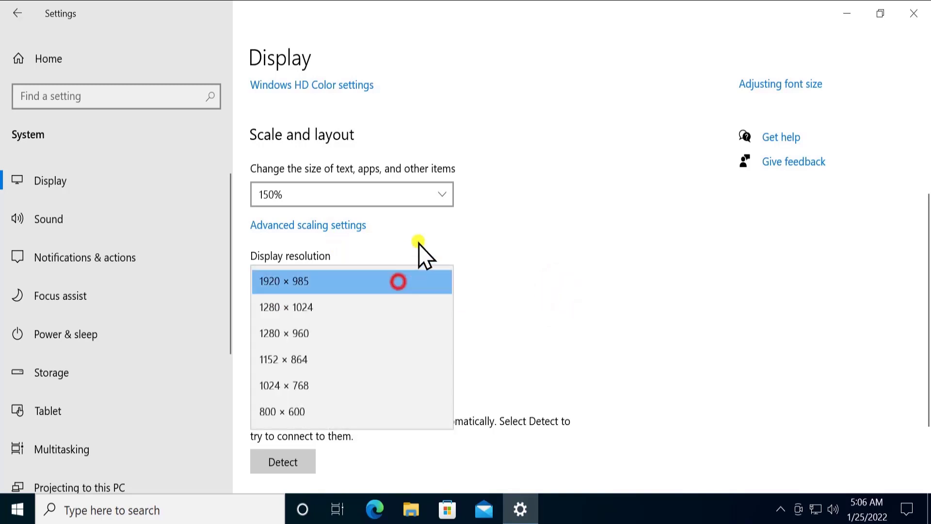
{"action": "left_click", "coordinate": [350, 282]}
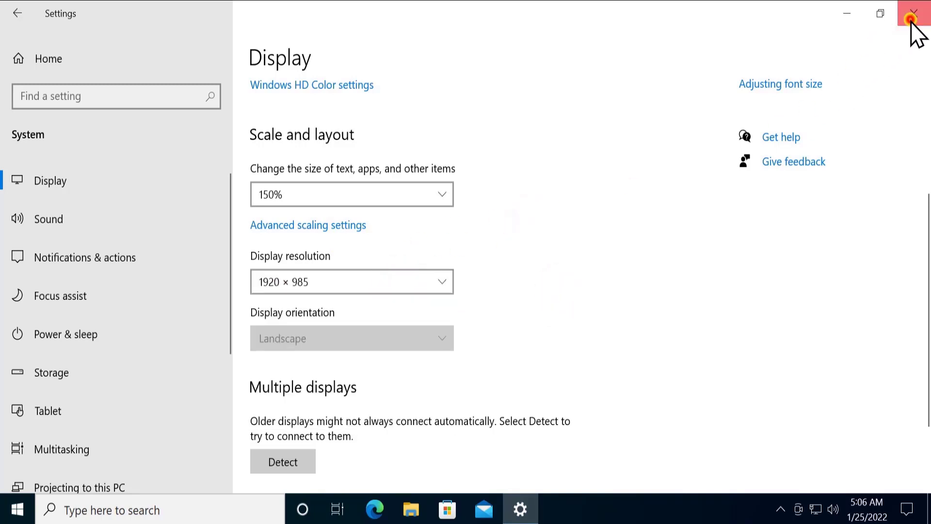
- Close Settings and launch Device Manager from the Start quick menu
{"action": "left_click", "coordinate": [912, 15]}
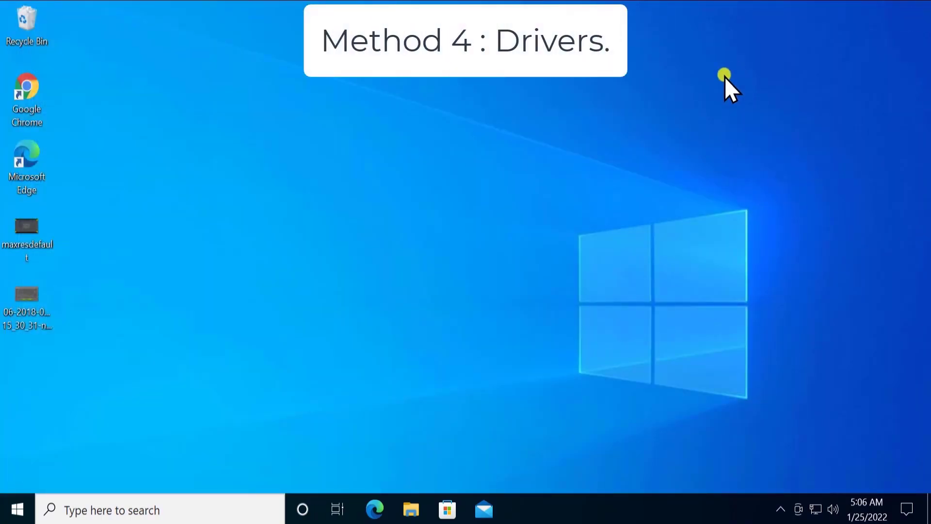
{"action": "mouse_move", "coordinate": [393, 209]}
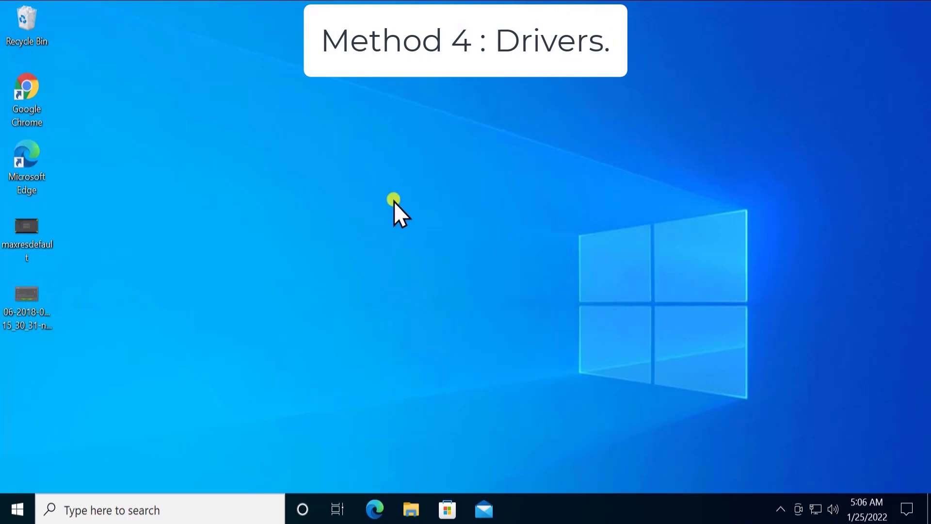
{"action": "mouse_move", "coordinate": [27, 453]}
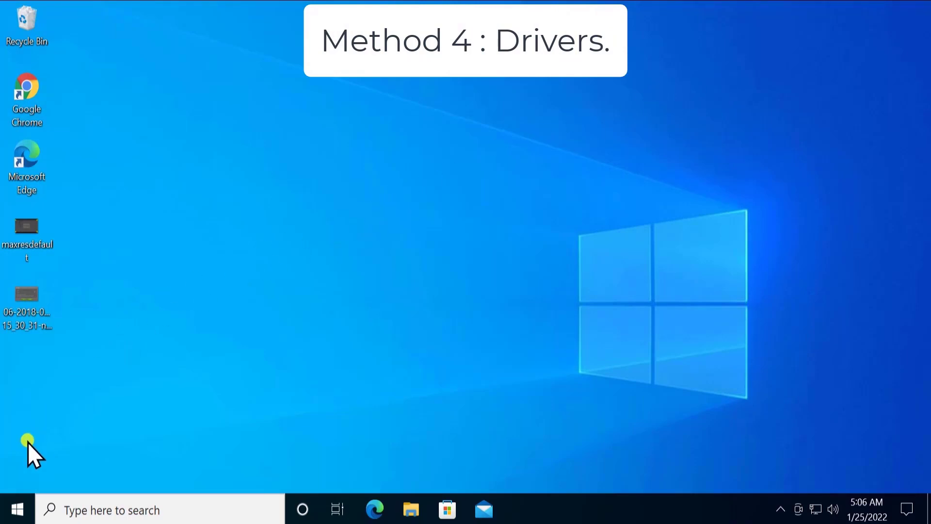
{"action": "right_click", "coordinate": [17, 506]}
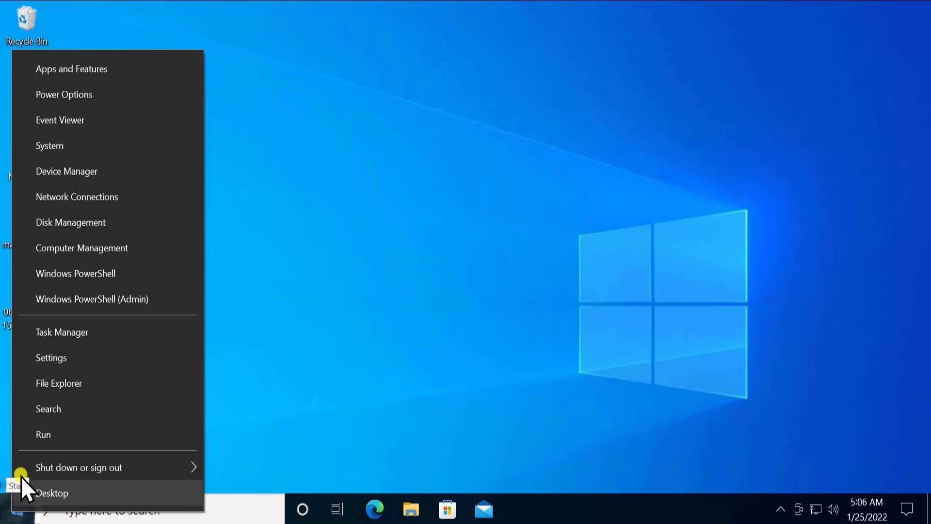
{"action": "left_click", "coordinate": [67, 171]}
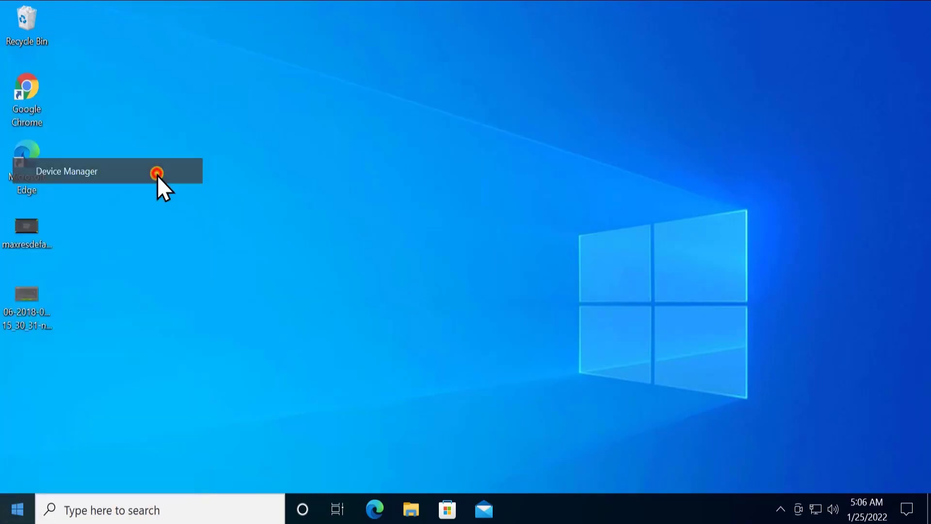
{"action": "left_click", "coordinate": [155, 172]}
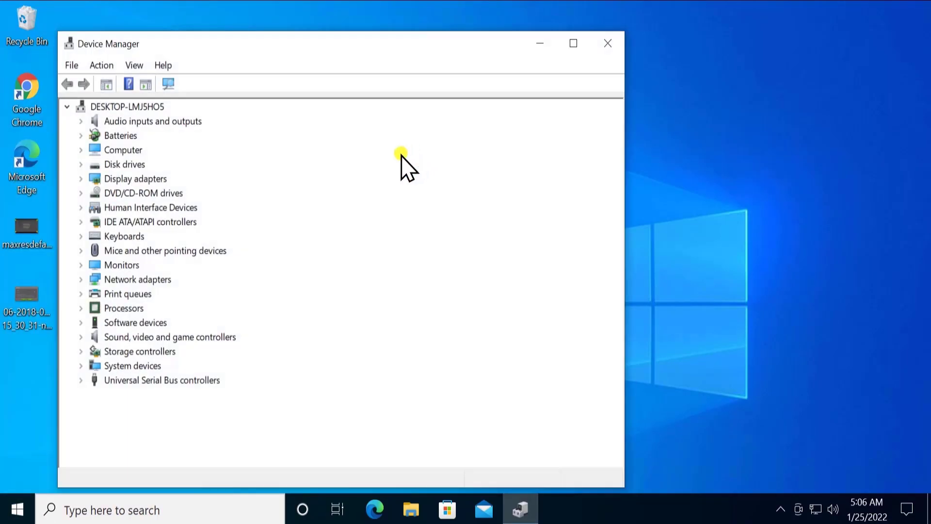
- Expand Monitors and start Update driver for the Generic Non-PnP Monitor
{"action": "left_click", "coordinate": [121, 265]}
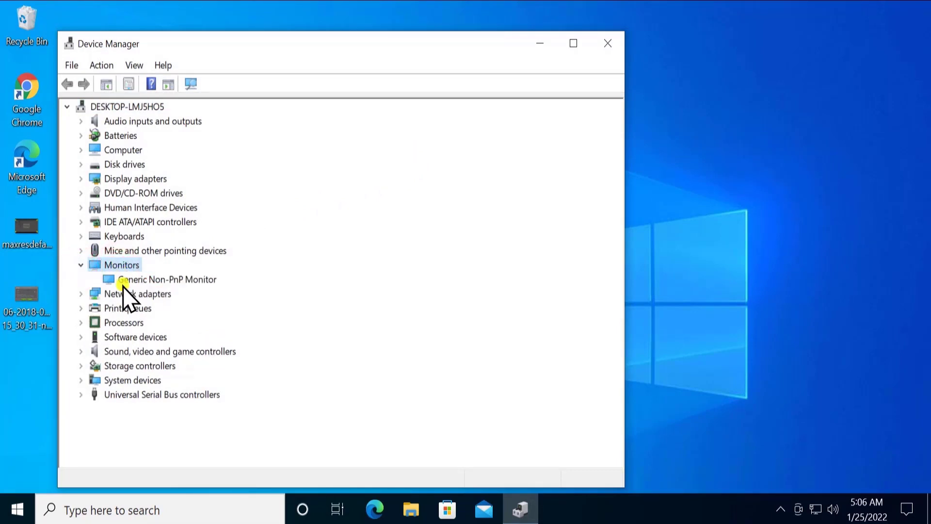
{"action": "mouse_move", "coordinate": [198, 285]}
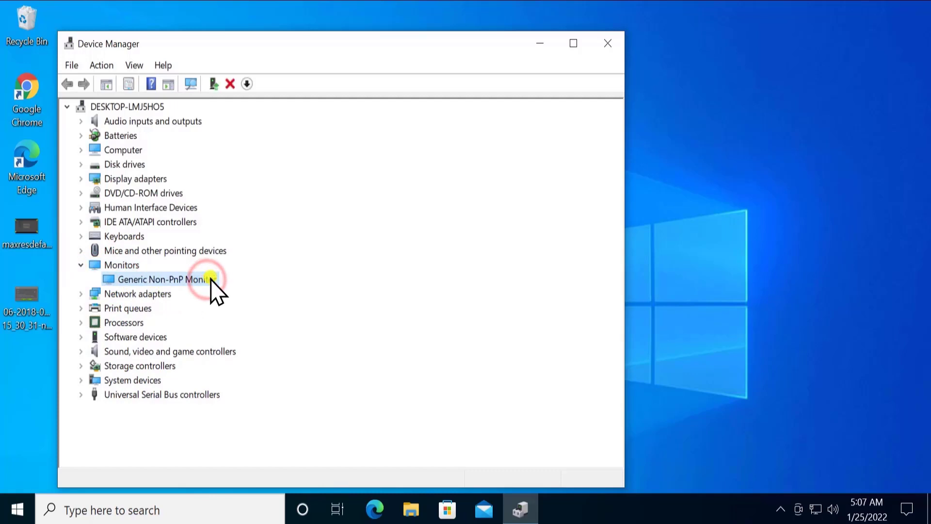
{"action": "right_click", "coordinate": [165, 280]}
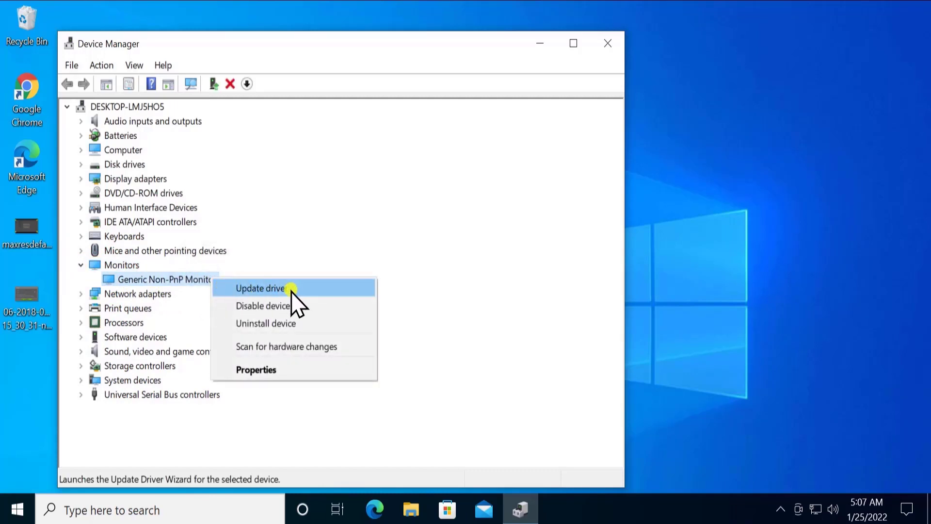
{"action": "left_click", "coordinate": [279, 288]}
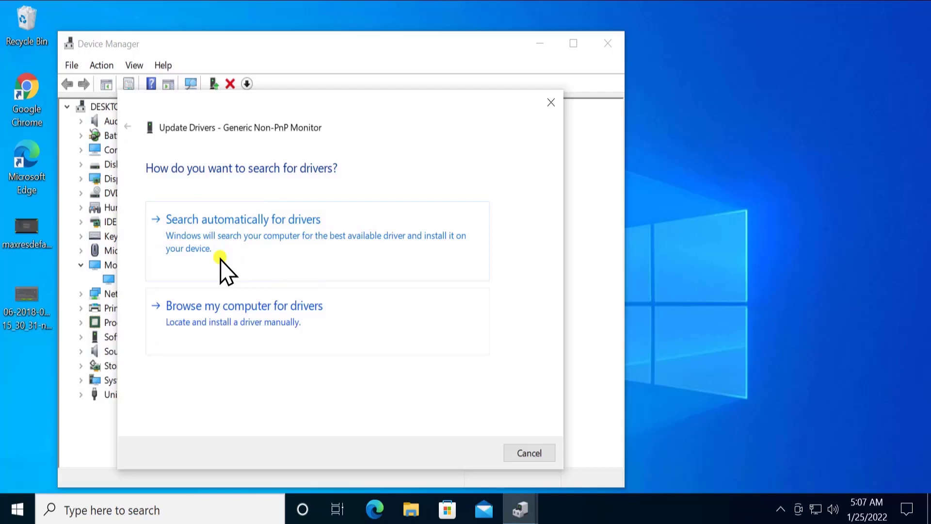
{"action": "mouse_move", "coordinate": [313, 227]}
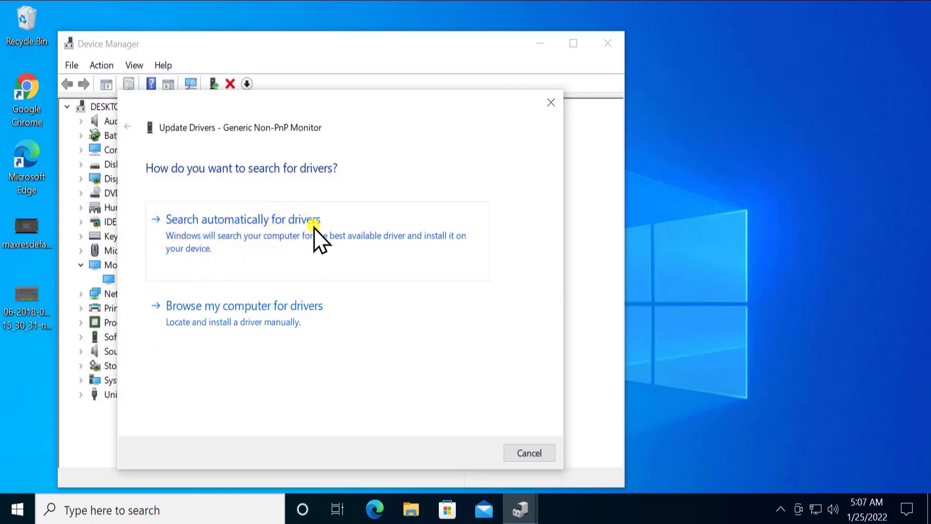
- Search automatically for a monitor driver, see the best is installed, and go back
{"action": "left_click", "coordinate": [242, 219]}
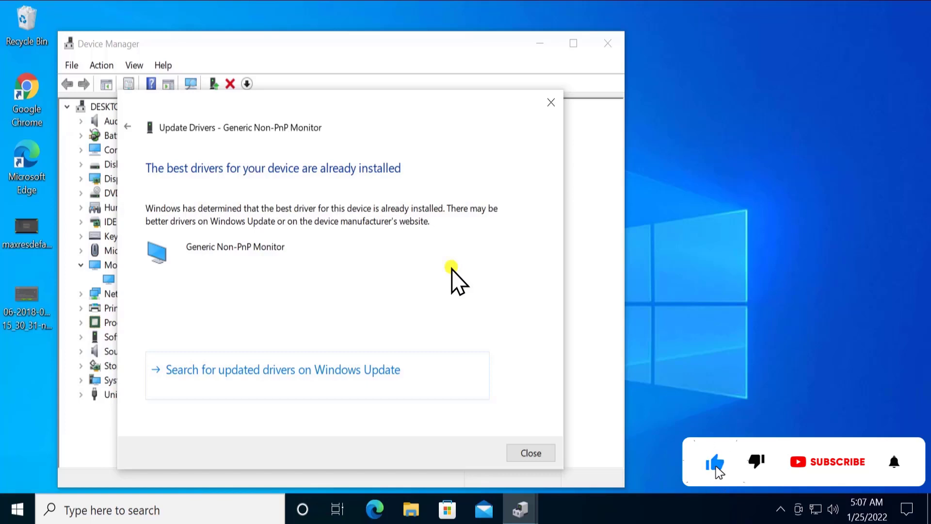
{"action": "left_click", "coordinate": [838, 462]}
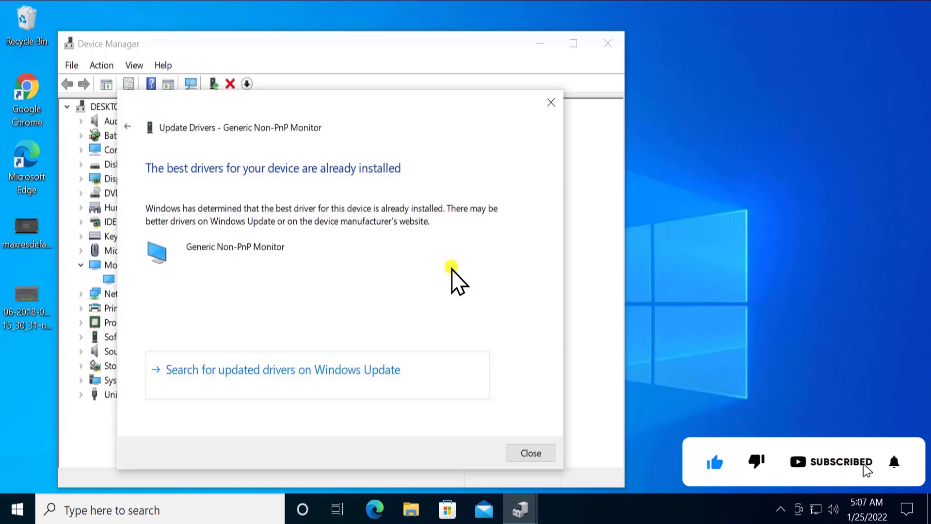
{"action": "mouse_move", "coordinate": [280, 315]}
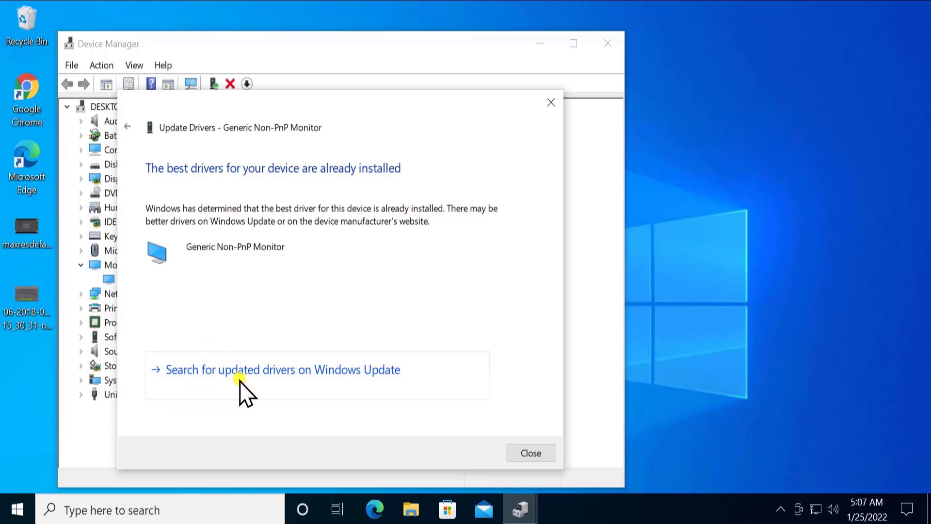
{"action": "mouse_move", "coordinate": [254, 270]}
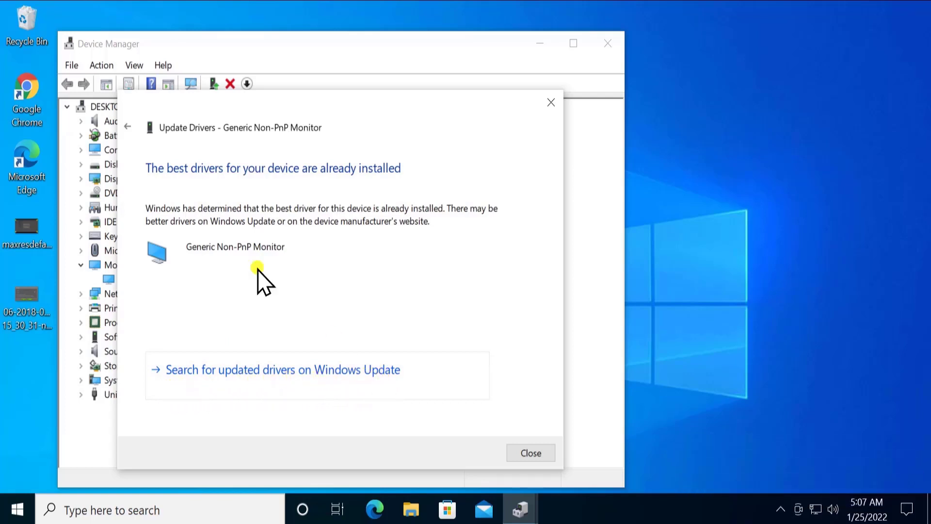
{"action": "left_click", "coordinate": [128, 126]}
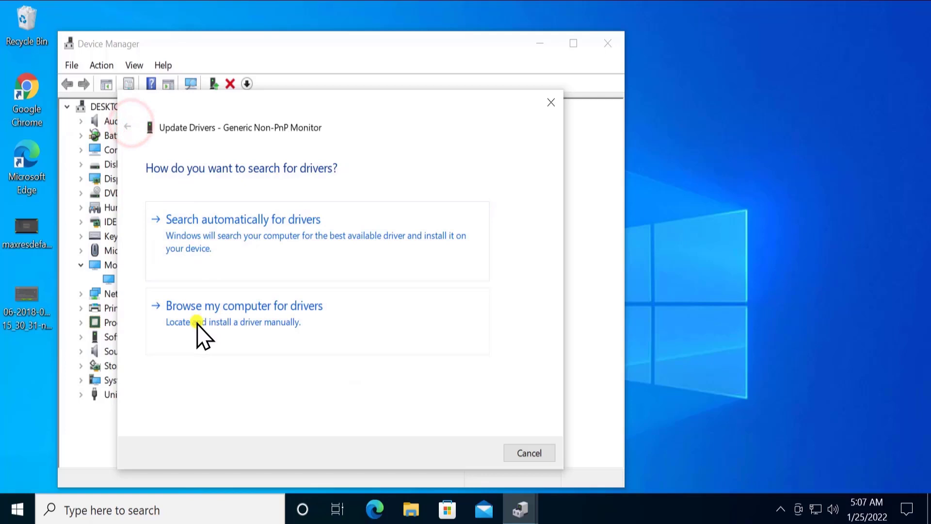
{"action": "mouse_move", "coordinate": [270, 318]}
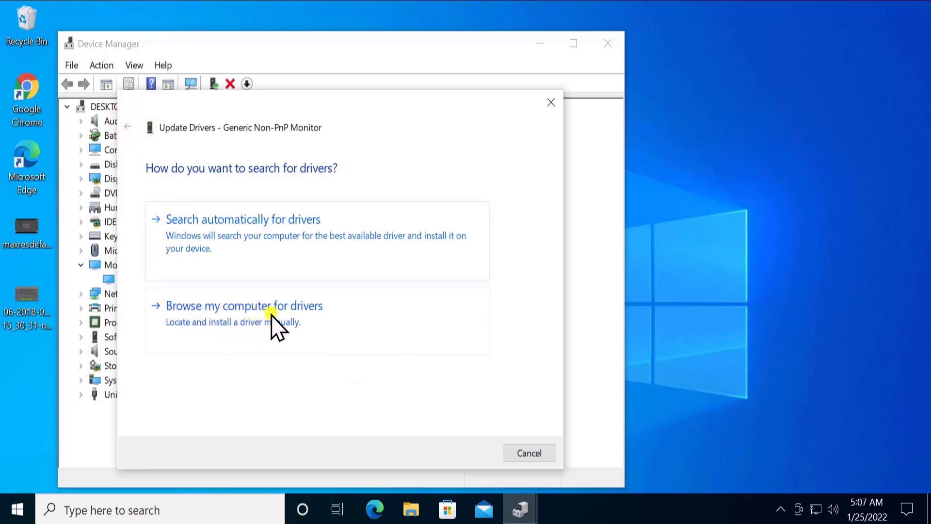
- Browse manually, pick the Generic Non-PnP Monitor model, install it and close the confirmation
{"action": "left_click", "coordinate": [245, 306]}
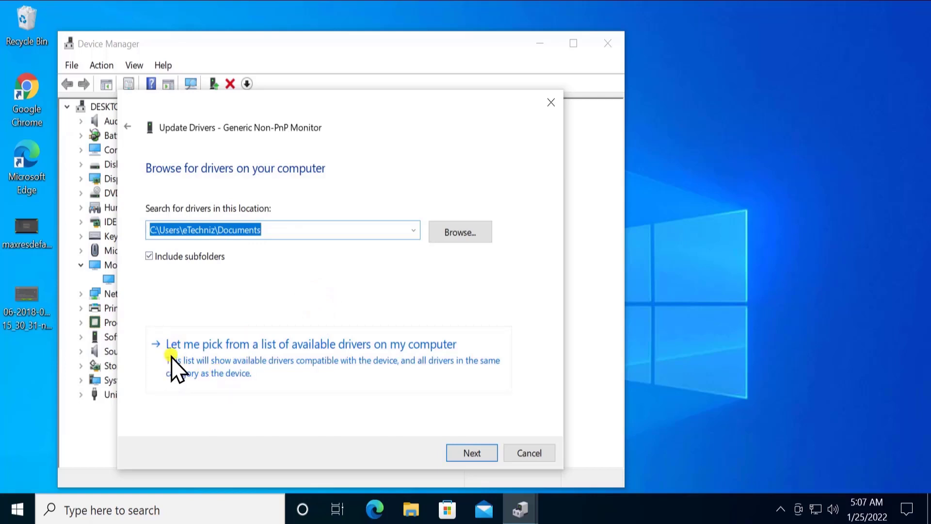
{"action": "mouse_move", "coordinate": [286, 363]}
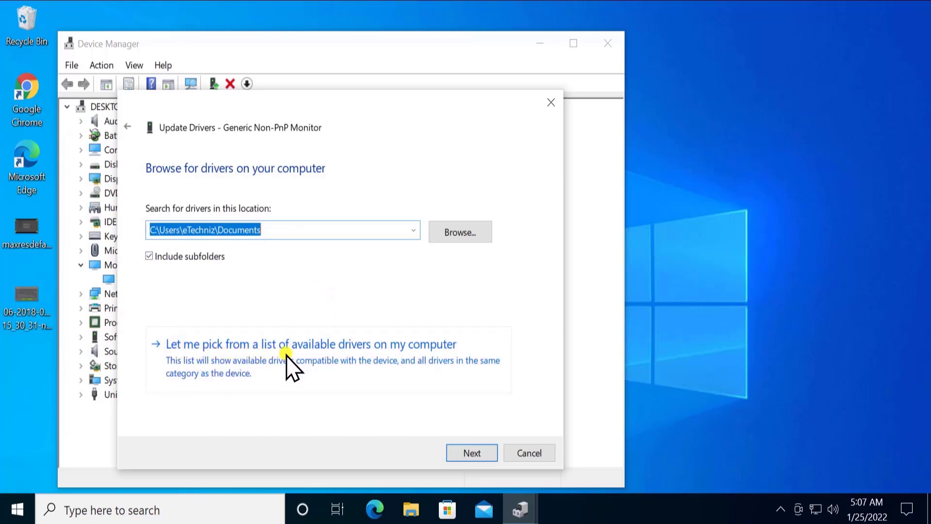
{"action": "mouse_move", "coordinate": [431, 358]}
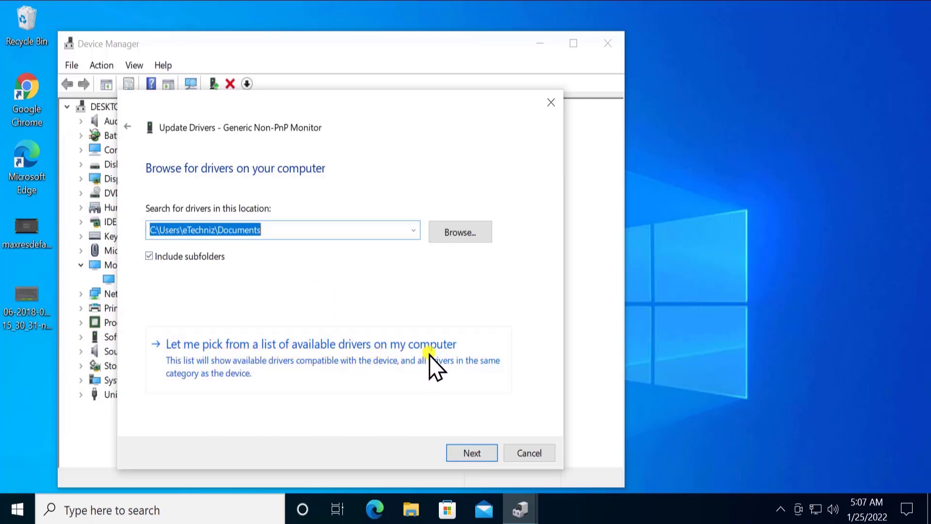
{"action": "left_click", "coordinate": [311, 344]}
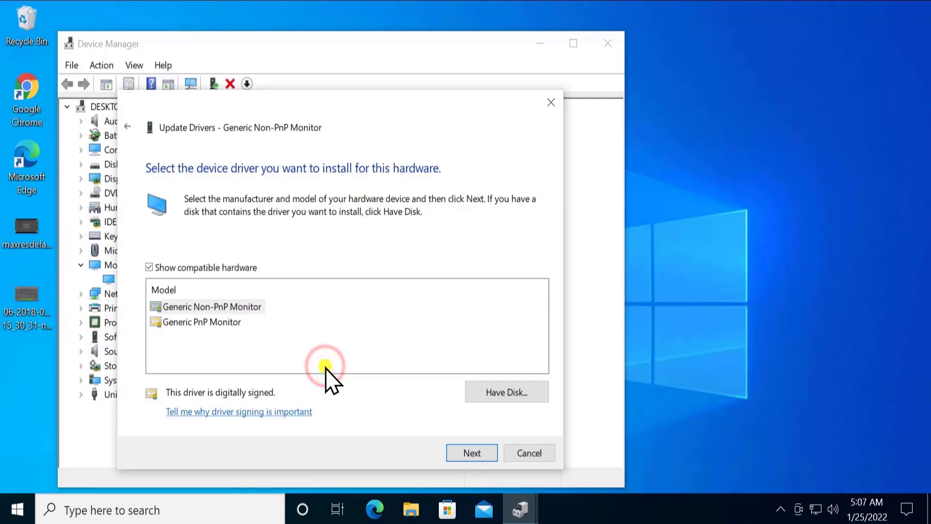
{"action": "left_click", "coordinate": [207, 306]}
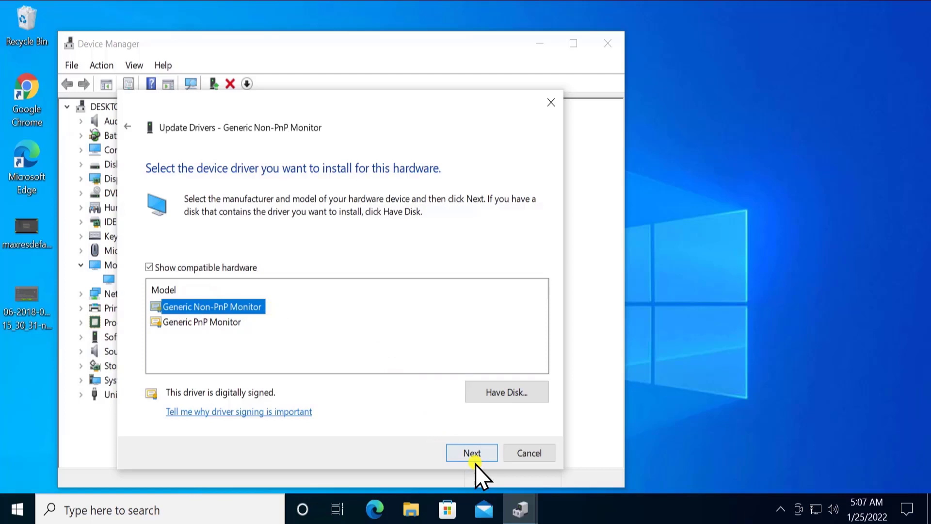
{"action": "left_click", "coordinate": [472, 453]}
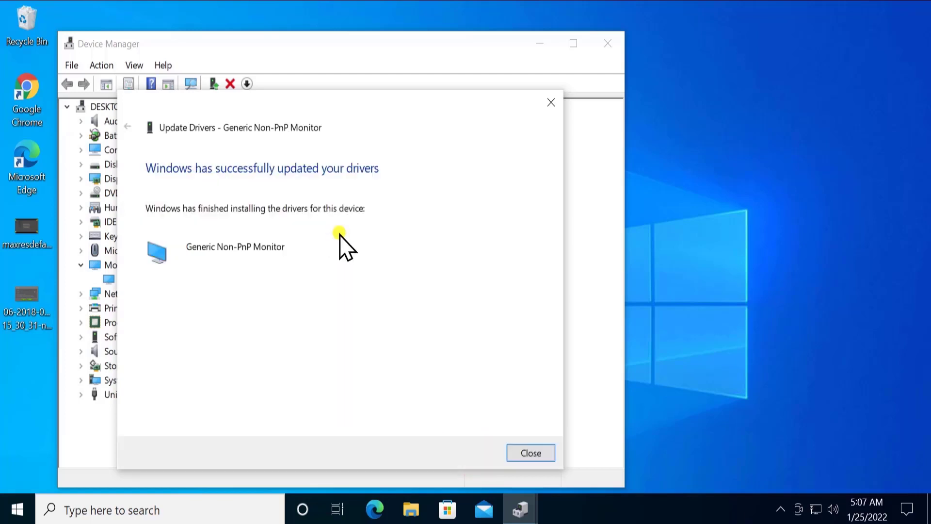
{"action": "mouse_move", "coordinate": [323, 177]}
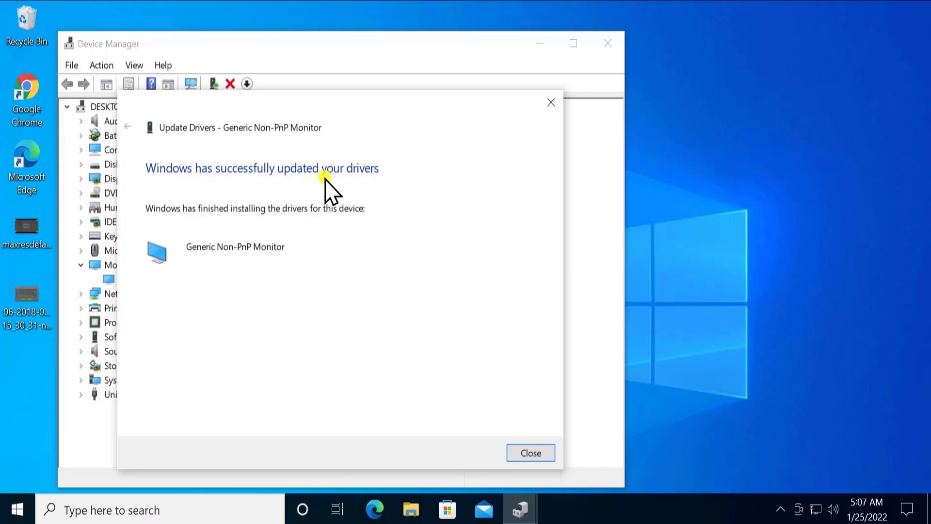
{"action": "left_click", "coordinate": [530, 454]}
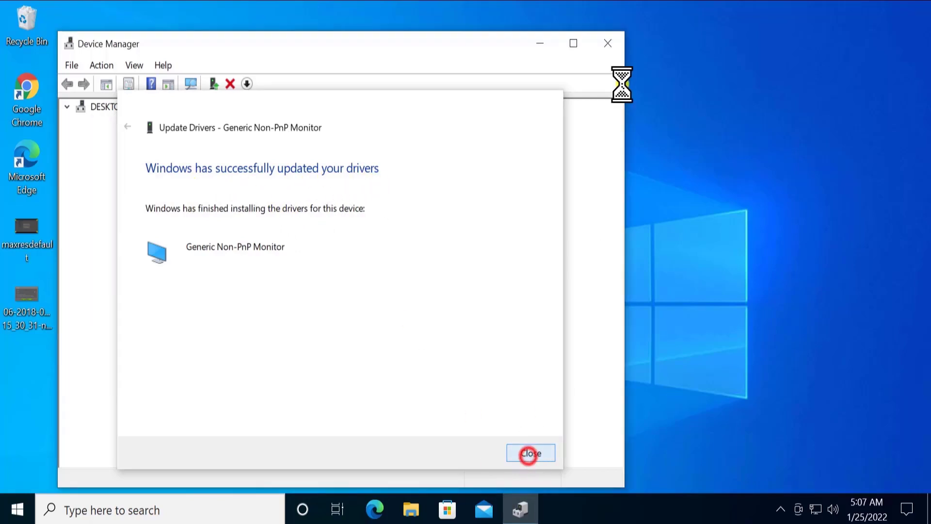
- Close Device Manager to return to the desktop
{"action": "left_click", "coordinate": [530, 452]}
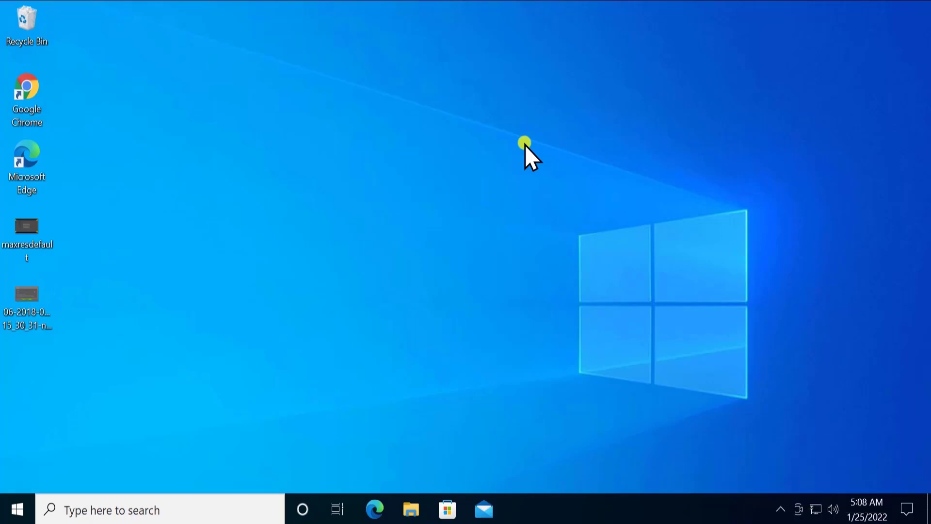
{"action": "mouse_move", "coordinate": [517, 170]}
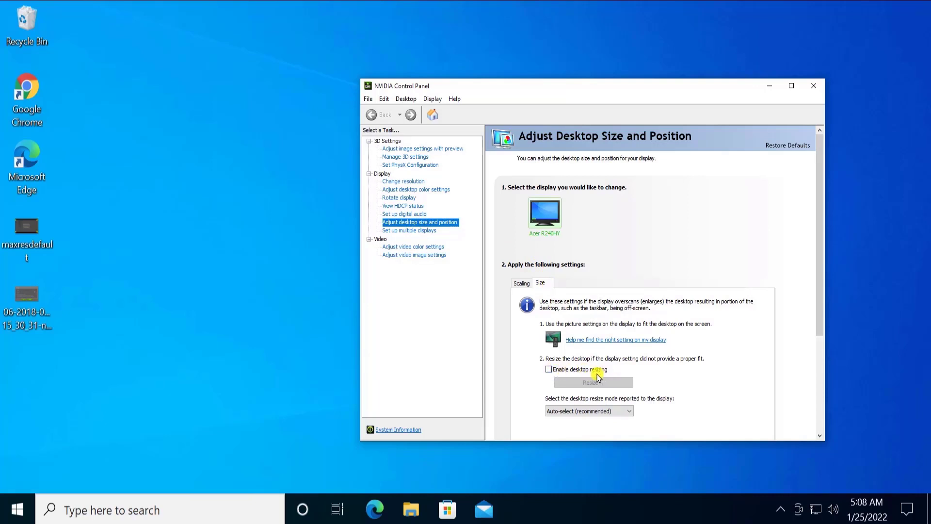
- Enable desktop resizing on the NVIDIA Adjust desktop size and position Size tab
{"action": "left_click", "coordinate": [548, 369]}
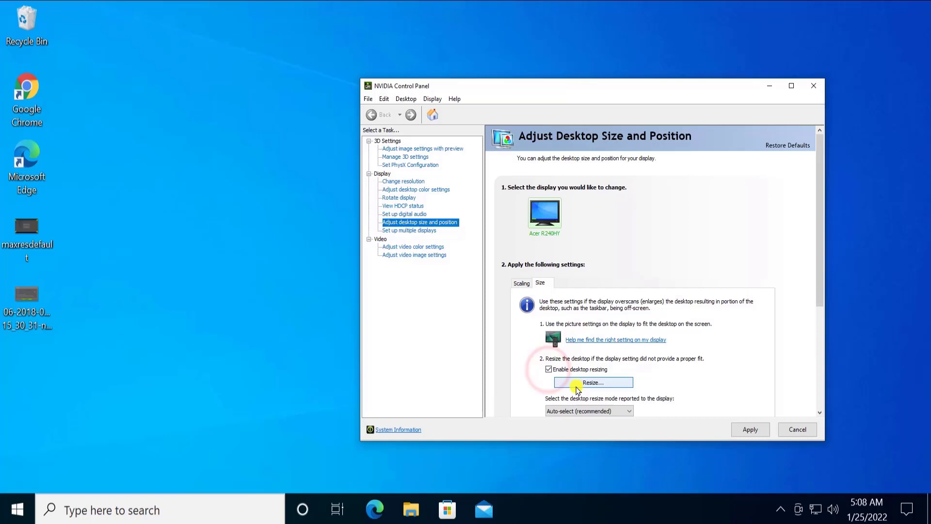
{"action": "mouse_move", "coordinate": [701, 380]}
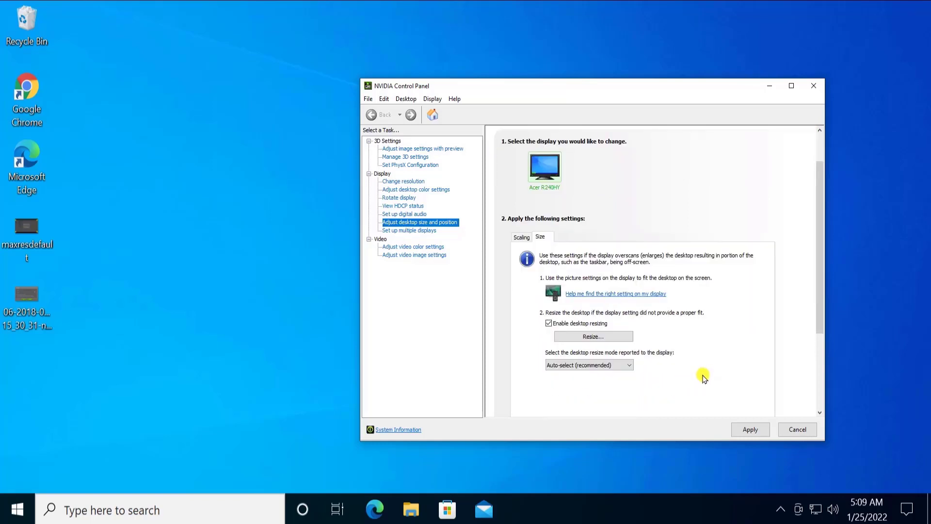
{"action": "mouse_move", "coordinate": [779, 303]}
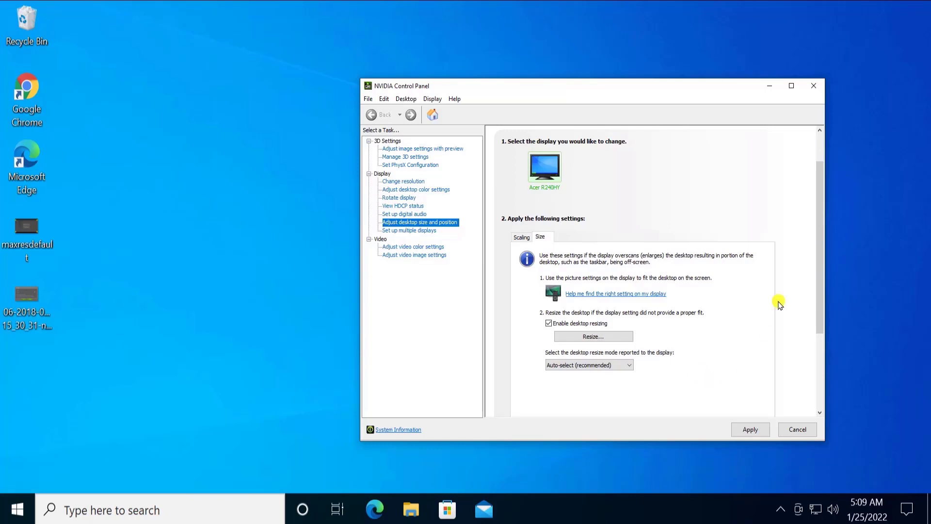
{"action": "mouse_move", "coordinate": [812, 423]}
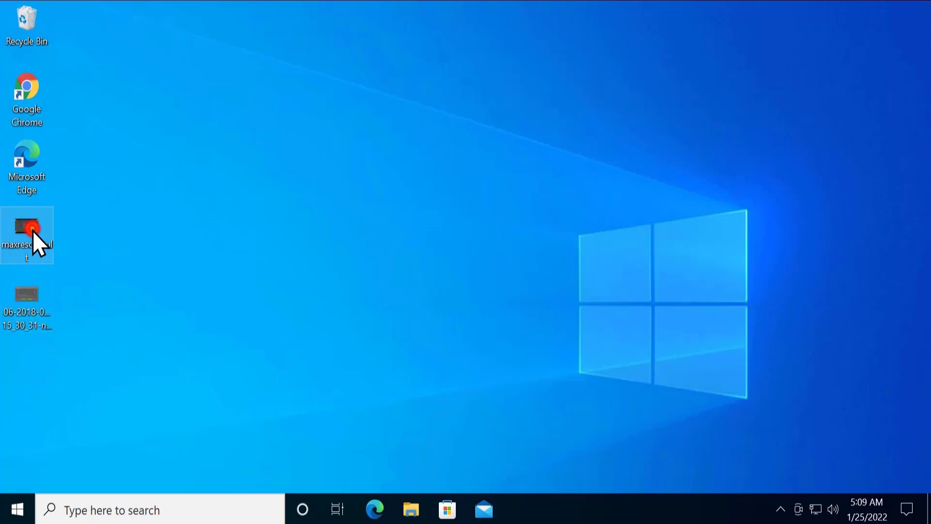
- View a desktop screenshot of the NVIDIA resize dialog in Photos, then close it
{"action": "double_click", "coordinate": [27, 234]}
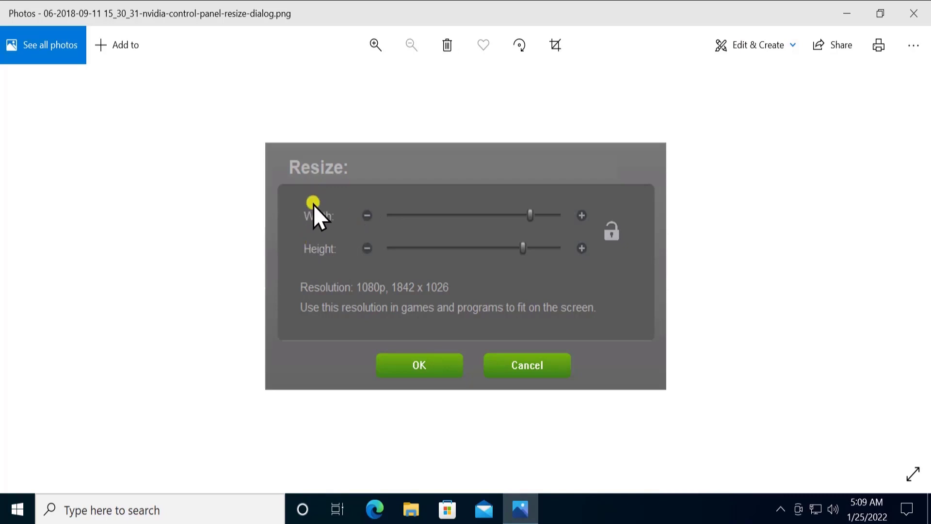
{"action": "mouse_move", "coordinate": [367, 291]}
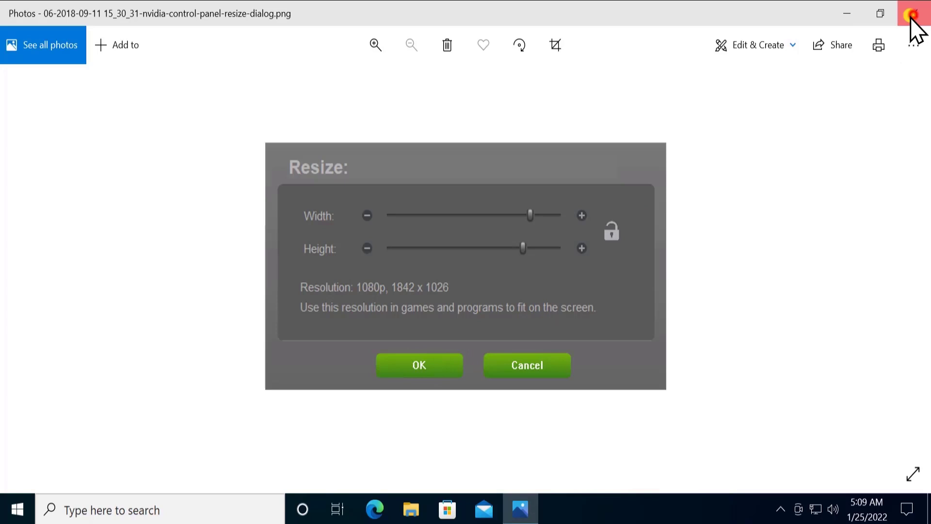
{"action": "left_click", "coordinate": [914, 13]}
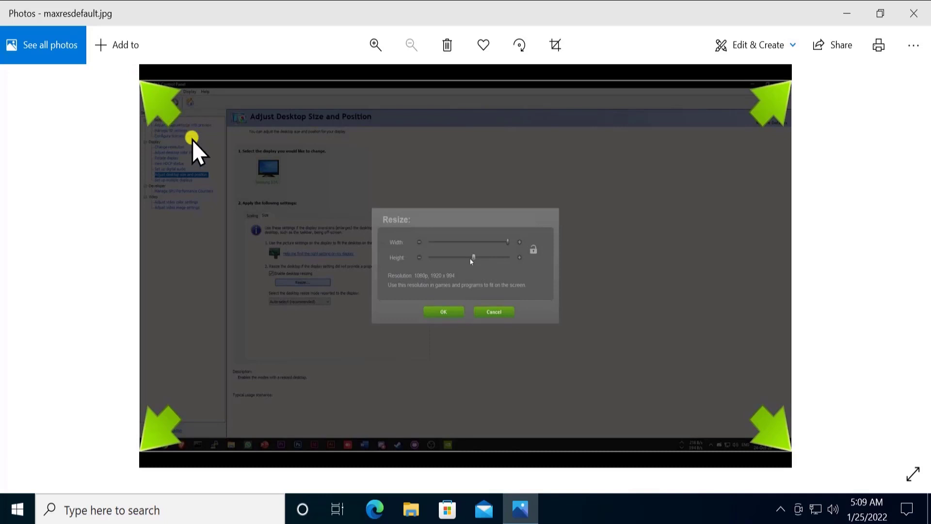
{"action": "mouse_move", "coordinate": [779, 114]}
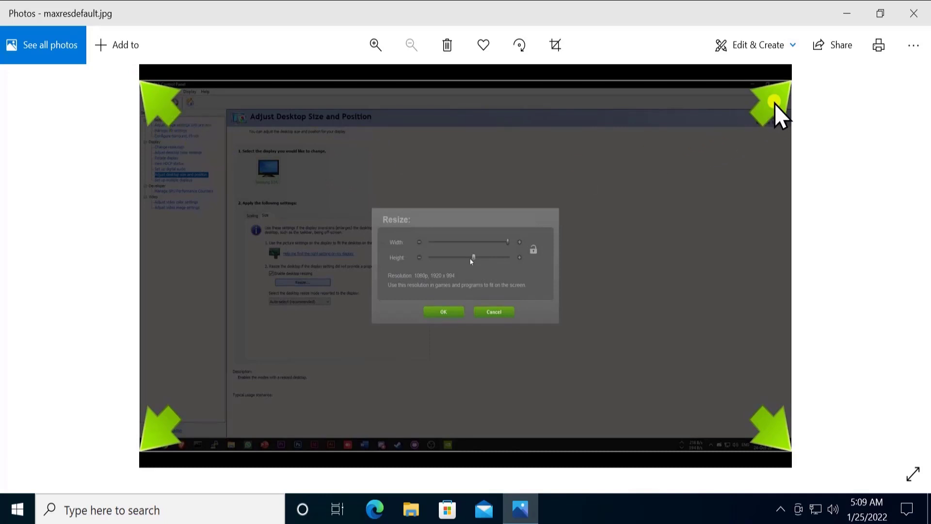
{"action": "mouse_move", "coordinate": [400, 234]}
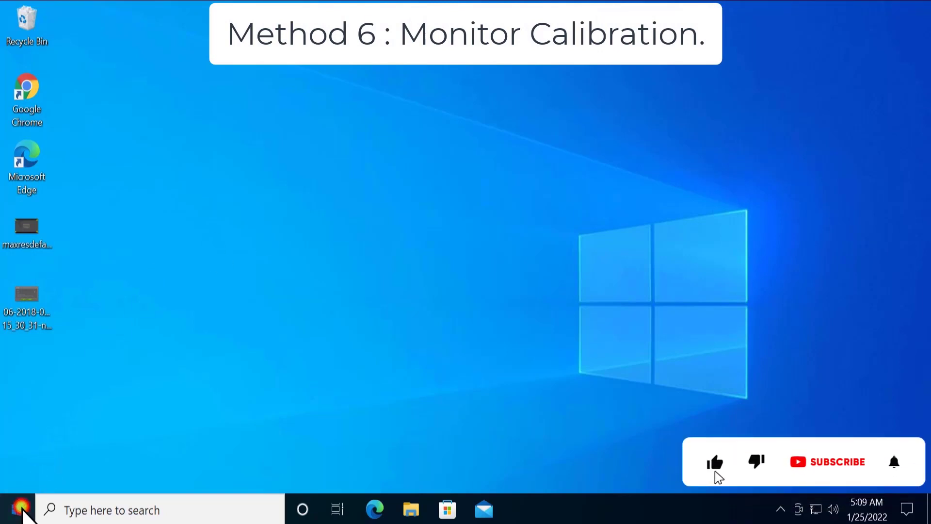
- From Start, open Settings > System > Display and go to Advanced display settings
{"action": "left_click", "coordinate": [21, 508]}
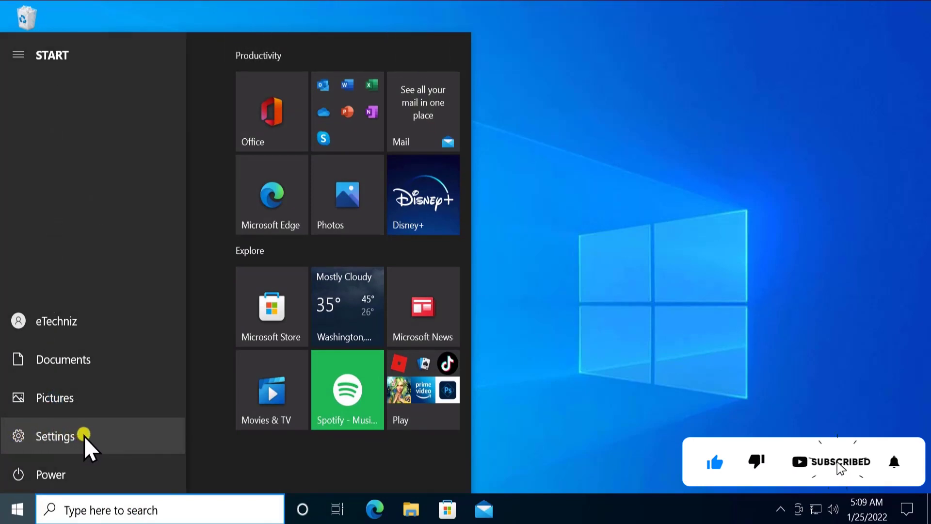
{"action": "left_click", "coordinate": [56, 437]}
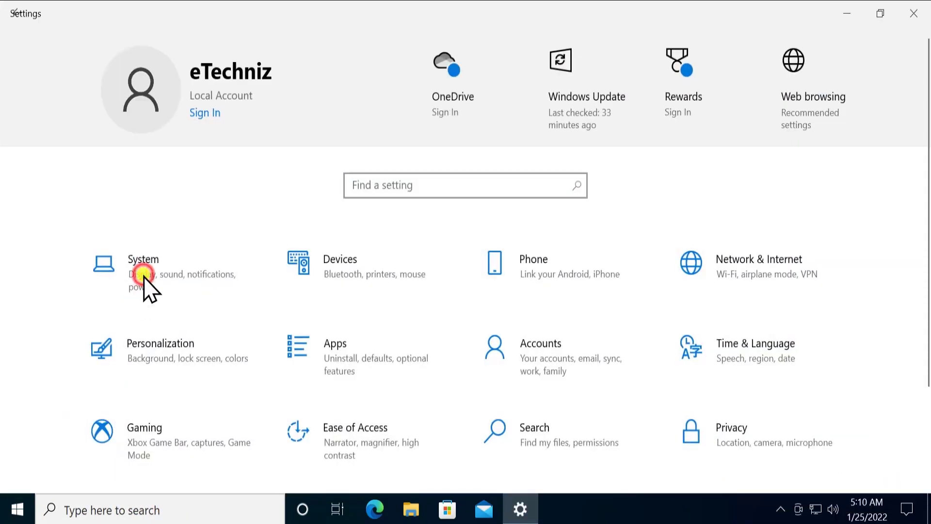
{"action": "left_click", "coordinate": [143, 274]}
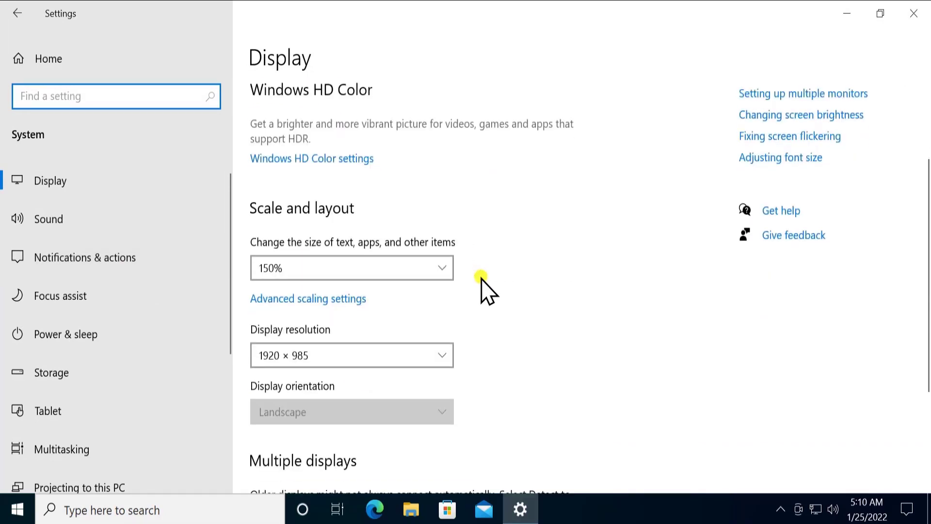
{"action": "scroll", "scroll_direction": "down", "scroll_amount": 3}
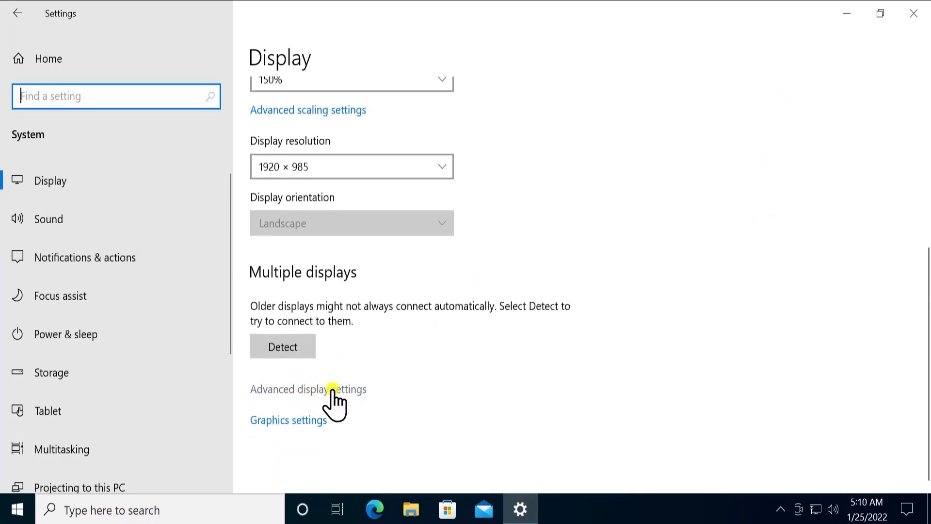
{"action": "left_click", "coordinate": [308, 389]}
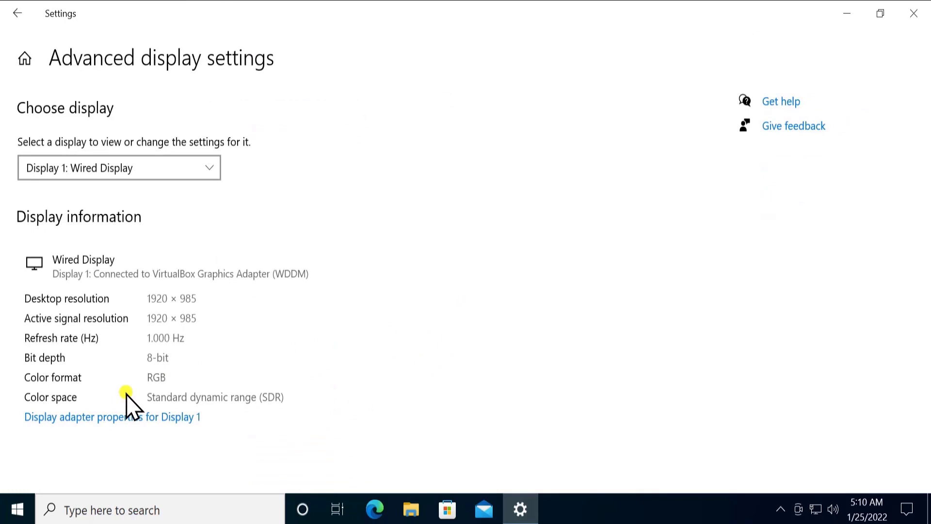
{"action": "mouse_move", "coordinate": [170, 431]}
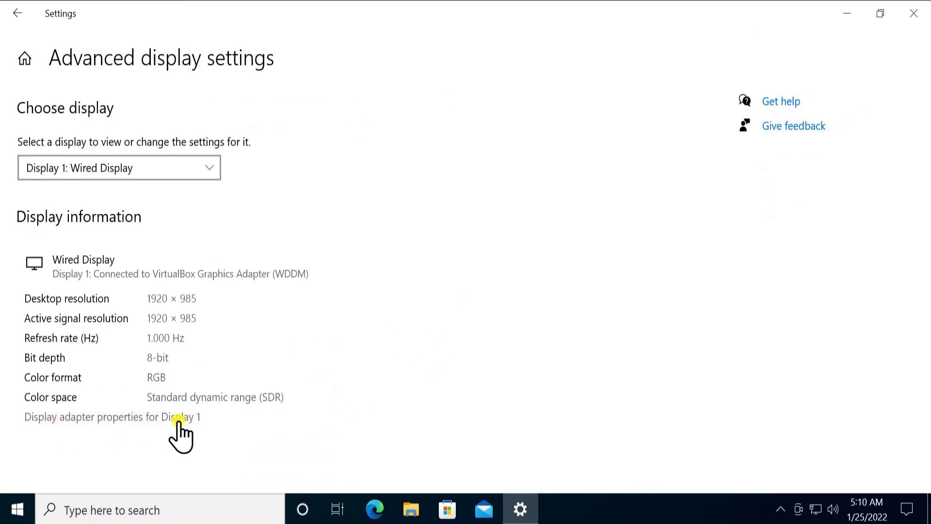
- Open Display 1's adapter properties and switch to its Color Management settings
{"action": "left_click", "coordinate": [111, 417]}
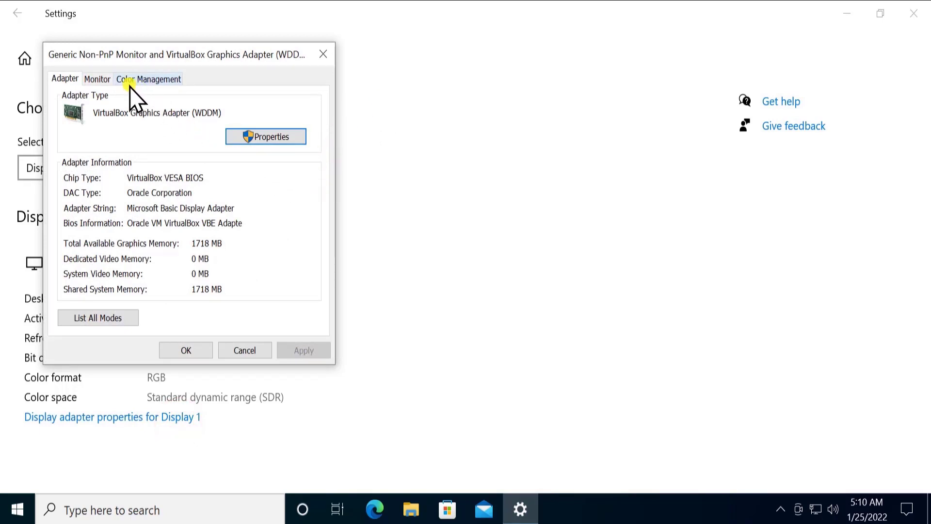
{"action": "left_click", "coordinate": [169, 79]}
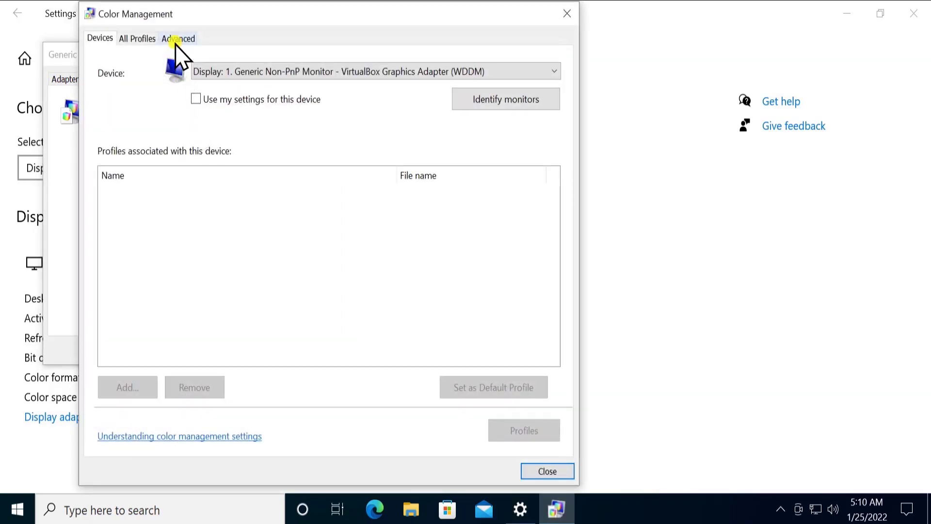
- Show the Color Management Advanced defaults and launch Calibrate display
{"action": "left_click", "coordinate": [178, 38]}
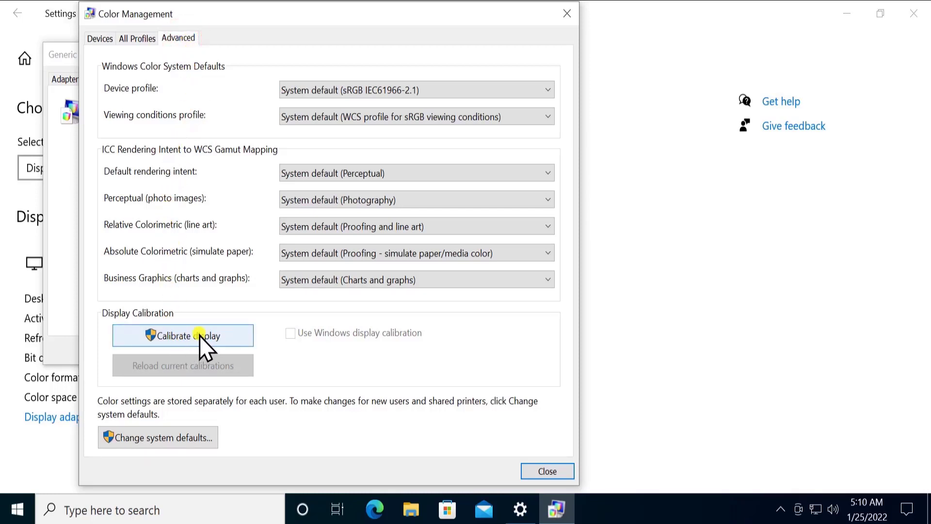
{"action": "mouse_move", "coordinate": [221, 341]}
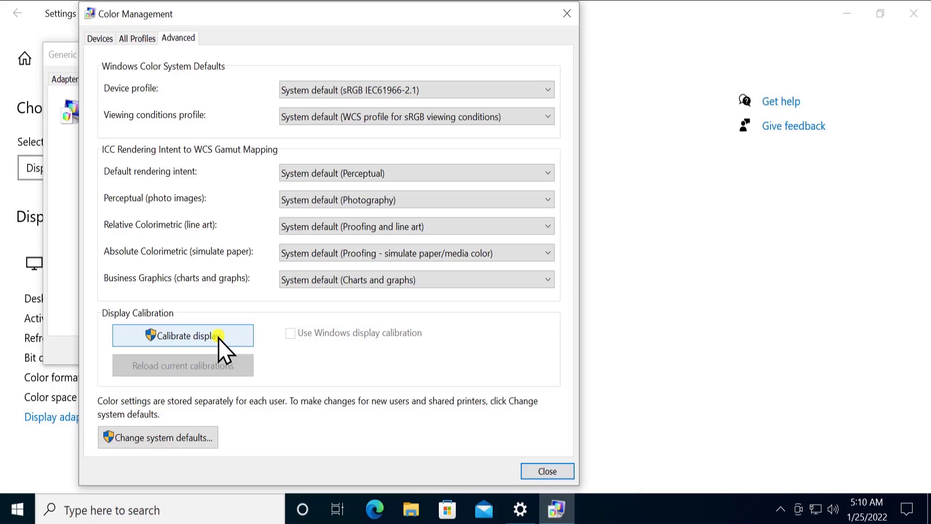
{"action": "left_click", "coordinate": [182, 334]}
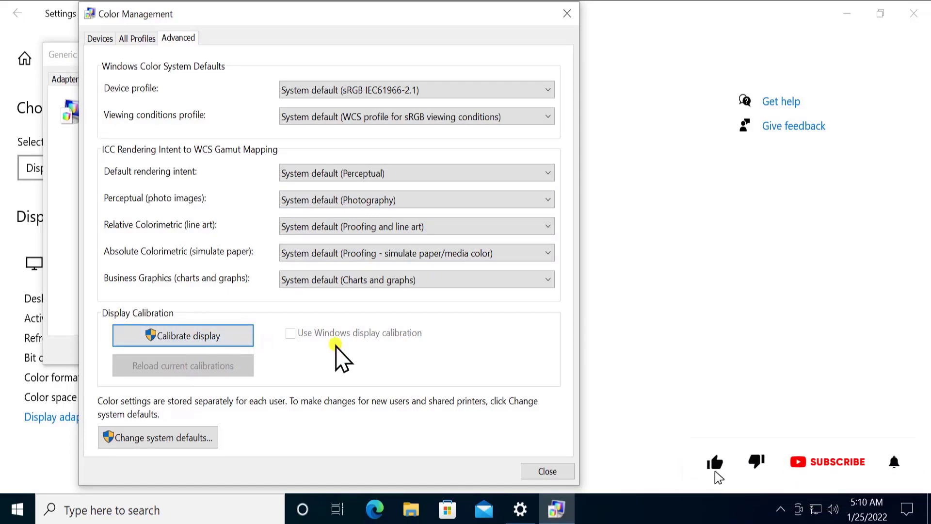
{"action": "left_click", "coordinate": [838, 462]}
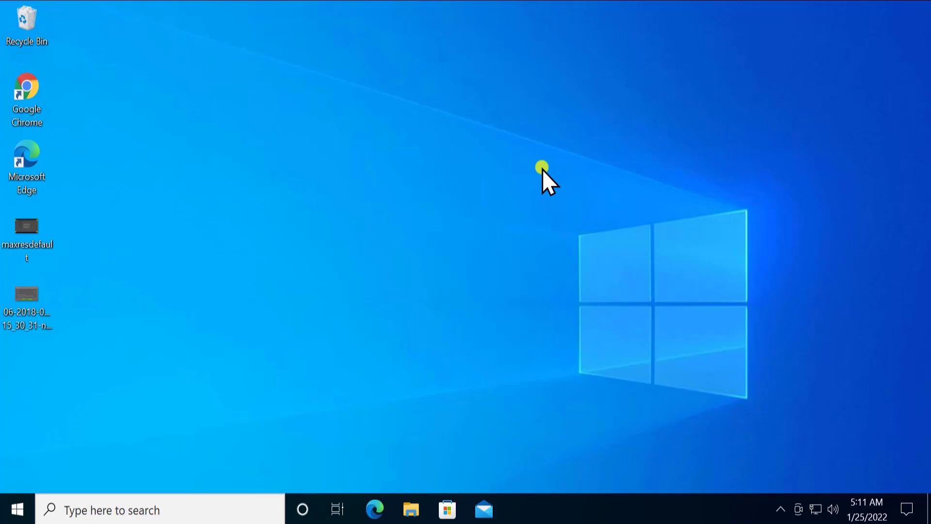
{"action": "mouse_move", "coordinate": [597, 190]}
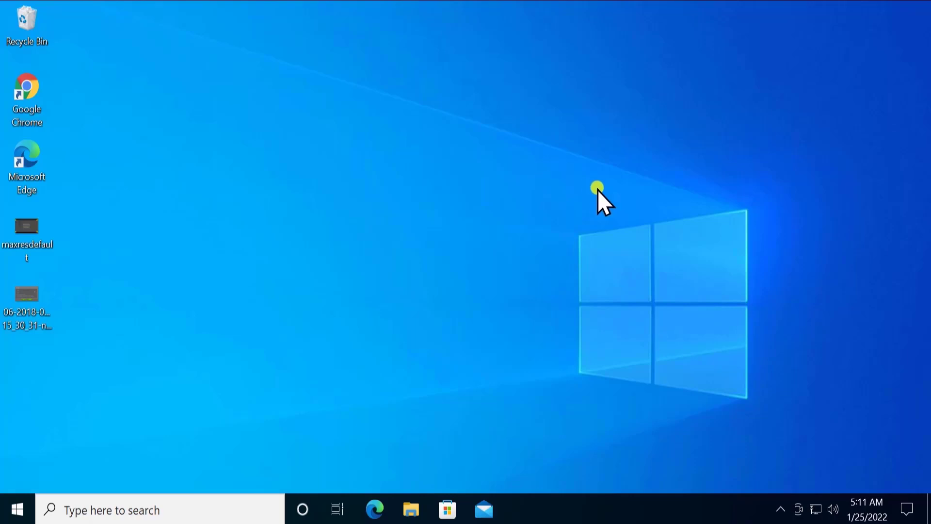